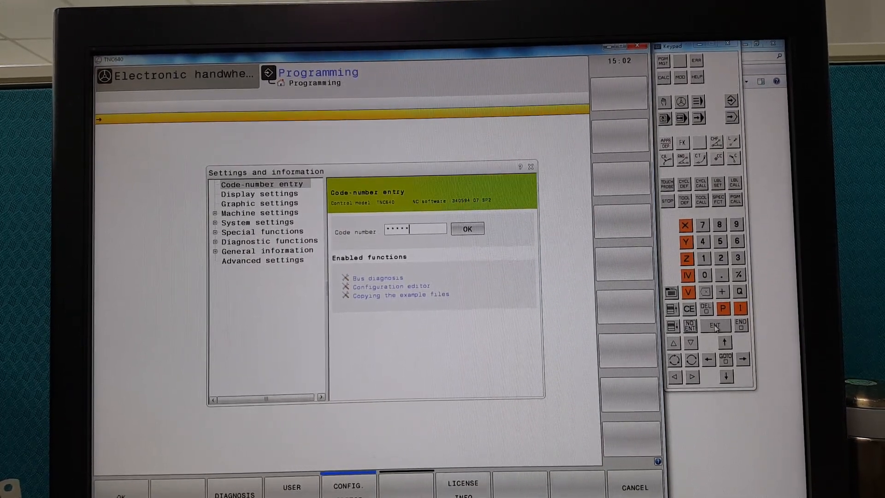
pyautogui.click(467, 228)
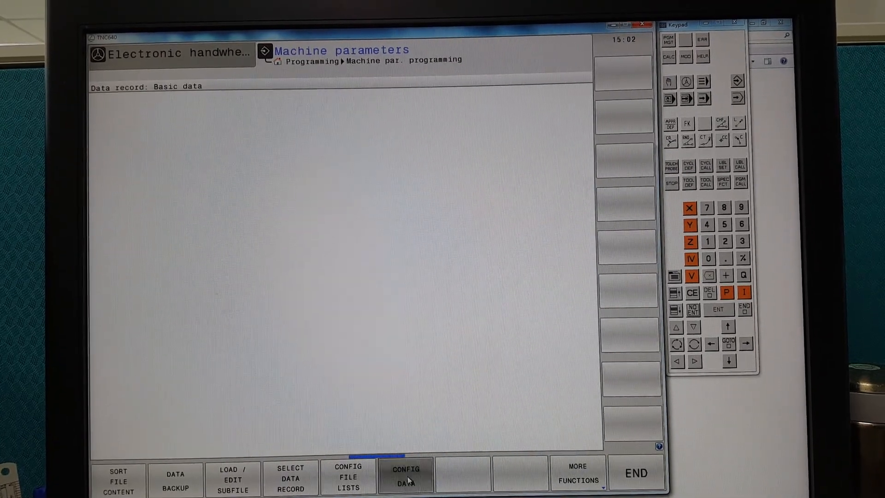
# Step: Expand the configuration tree through Axes > ParameterSets > PA to CfgReferencing
pyautogui.click(405, 473)
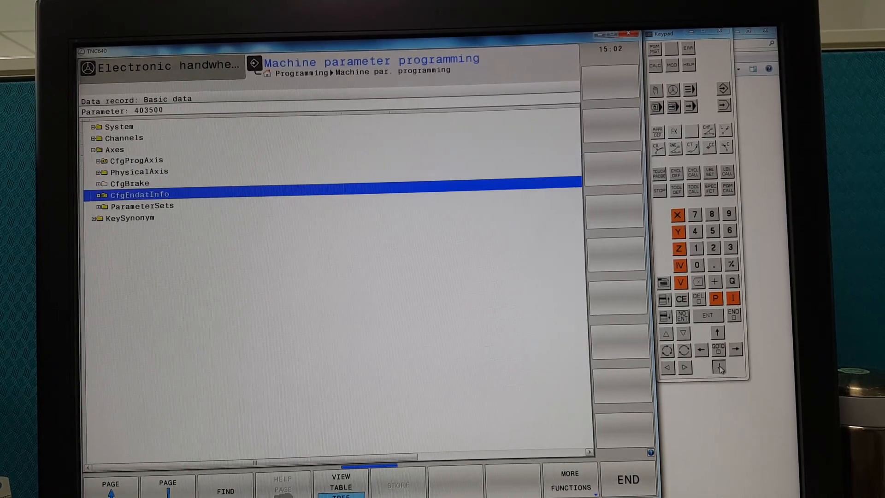
pyautogui.press('Down')
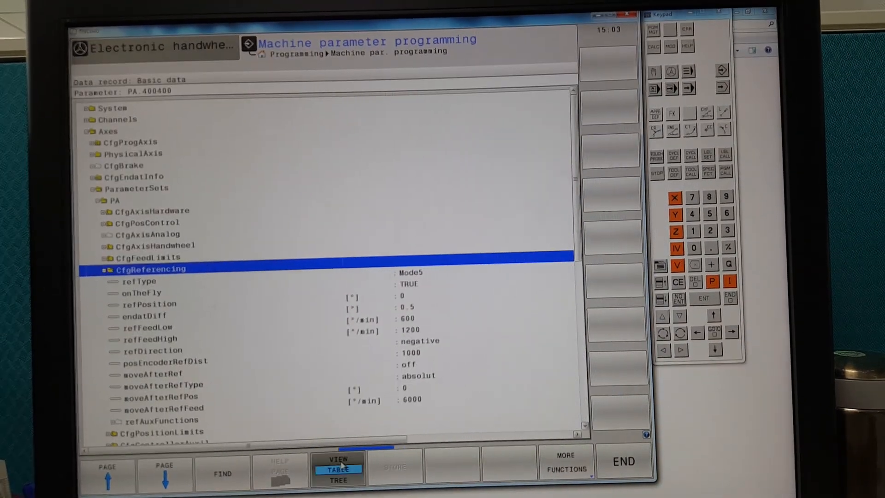
# Step: Show the referencing parameters as a table across all axes for editing PA's refPosition
pyautogui.click(337, 466)
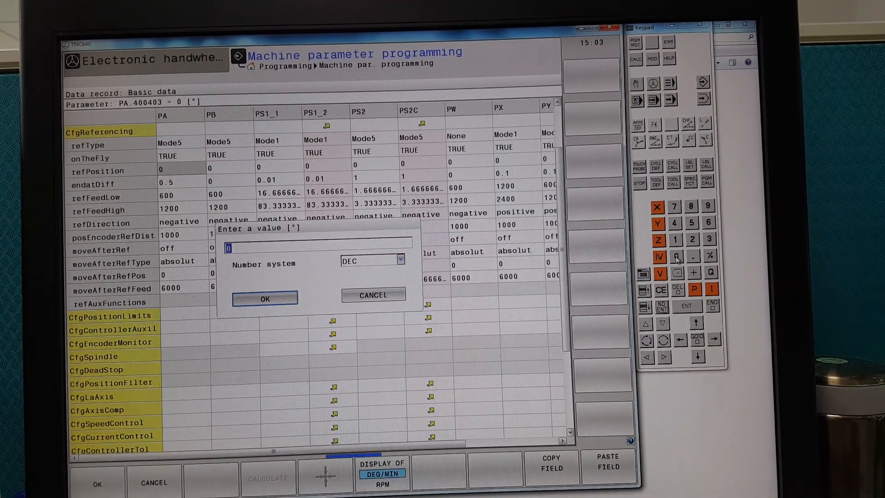
# Step: Set PA's refPosition to 0.001 and store the changed configuration data
pyautogui.click(693, 257)
pyautogui.write('.001')
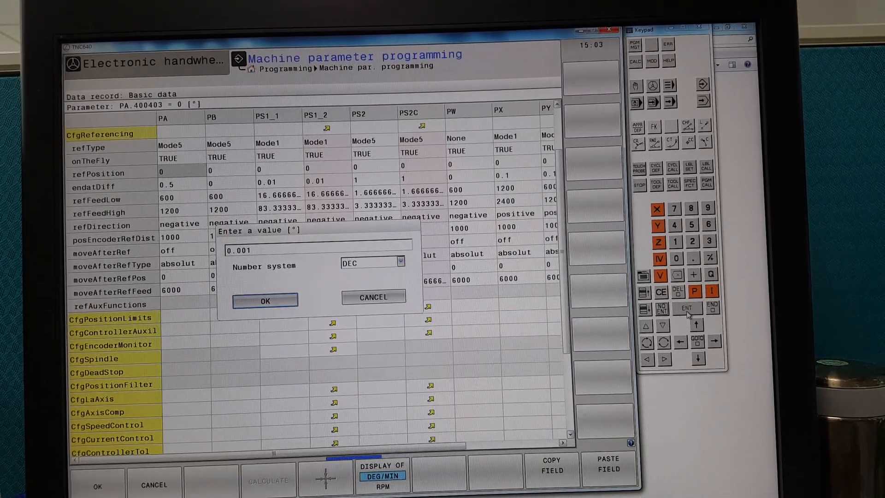
pyautogui.click(265, 300)
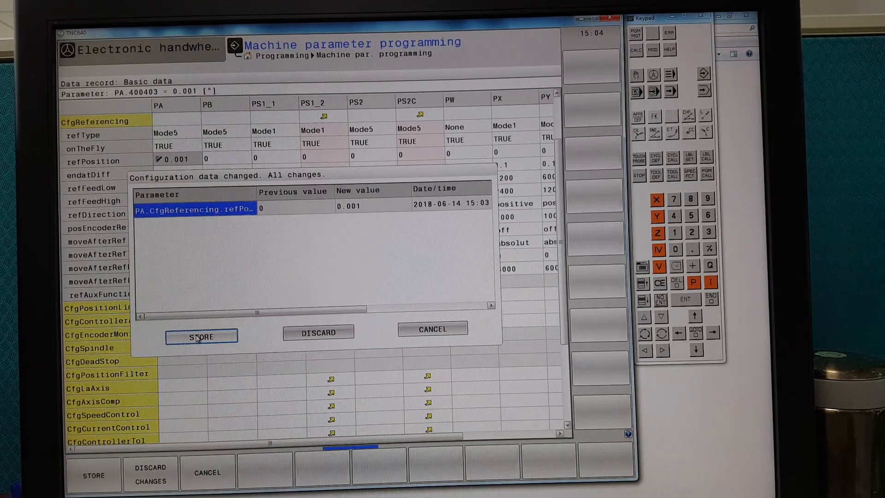
pyautogui.click(202, 336)
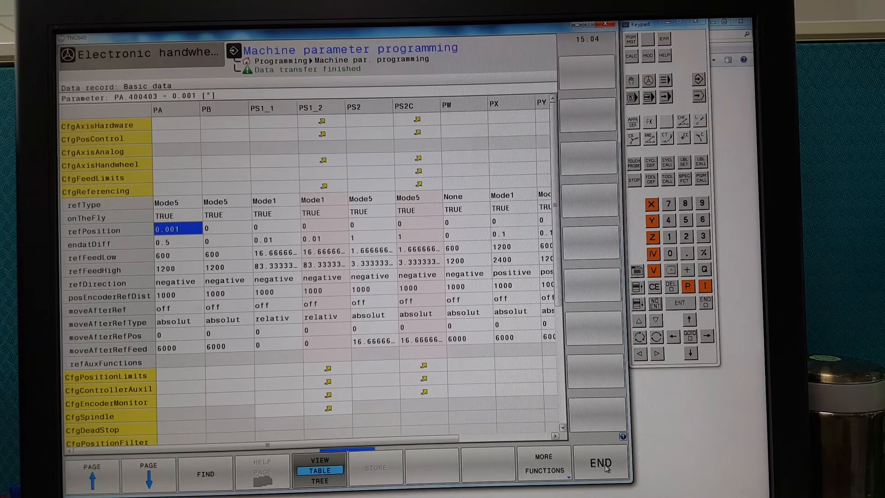
# Step: Leave the editor, reopen the configuration tree at top level and start a Find
pyautogui.click(600, 462)
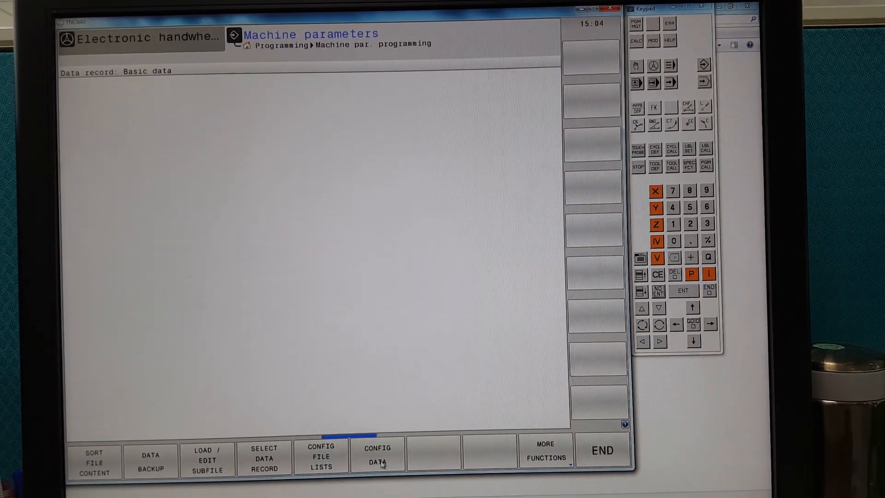
pyautogui.click(377, 458)
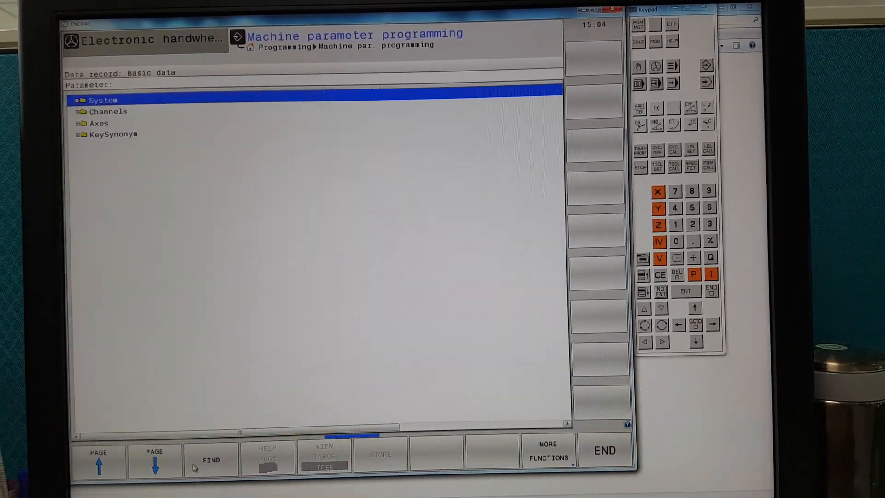
pyautogui.click(211, 459)
pyautogui.write('960')
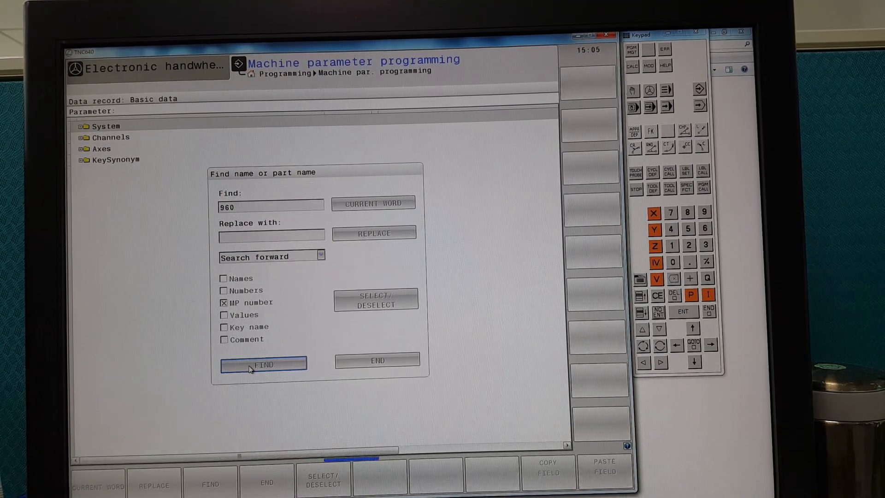
# Step: Search MP number 960 to land on PA's refPosition reading 0.001, then close Find
pyautogui.click(262, 365)
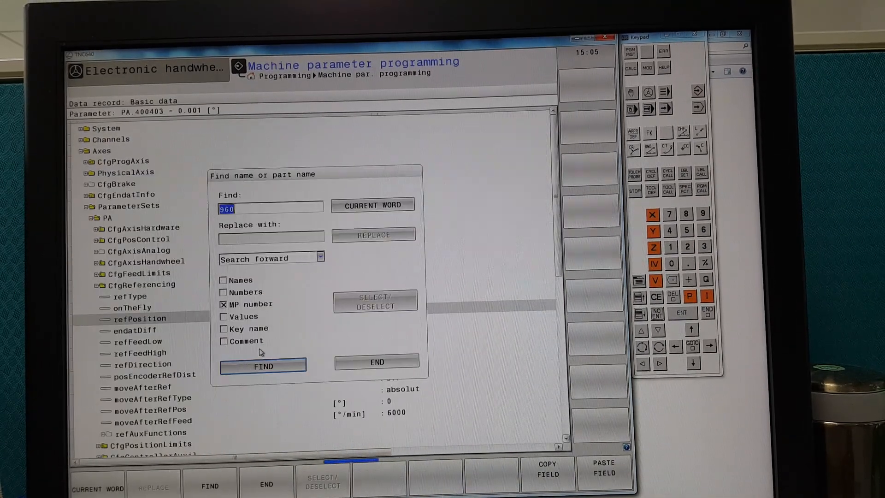
pyautogui.click(263, 366)
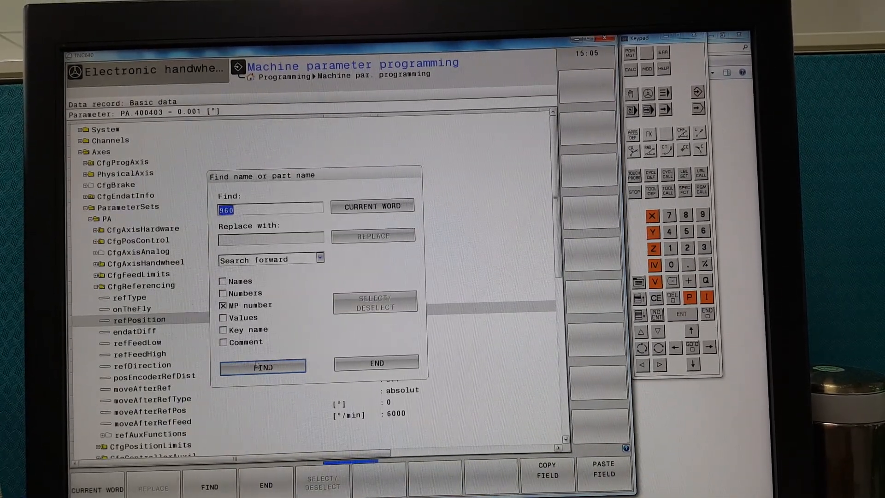
pyautogui.click(376, 363)
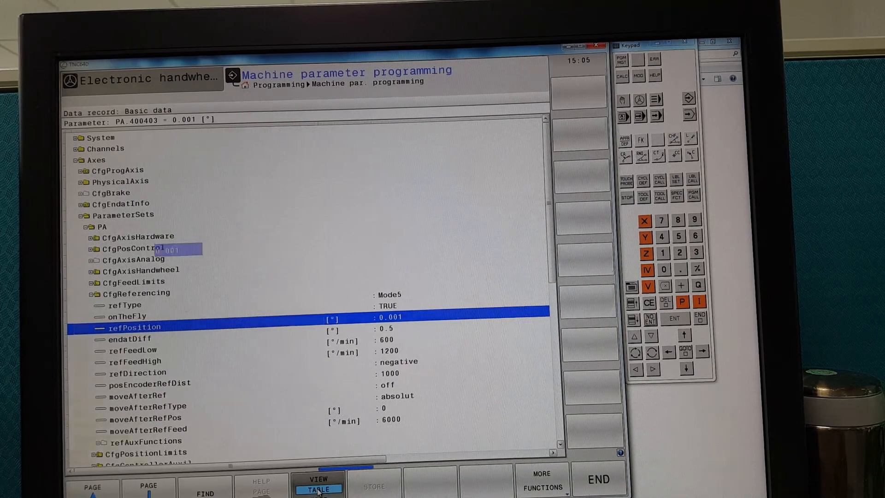
# Step: Set PA's refPosition back to 0 in table view and store the change
pyautogui.click(317, 484)
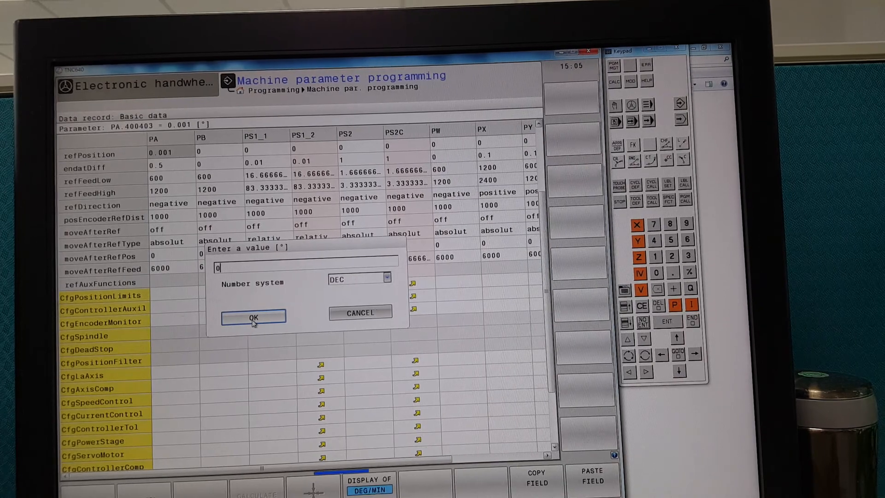
pyautogui.click(252, 316)
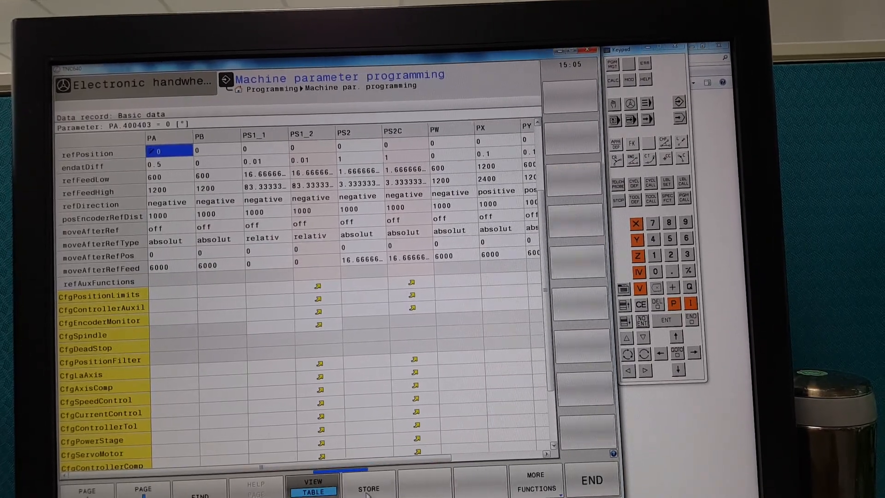
pyautogui.click(368, 484)
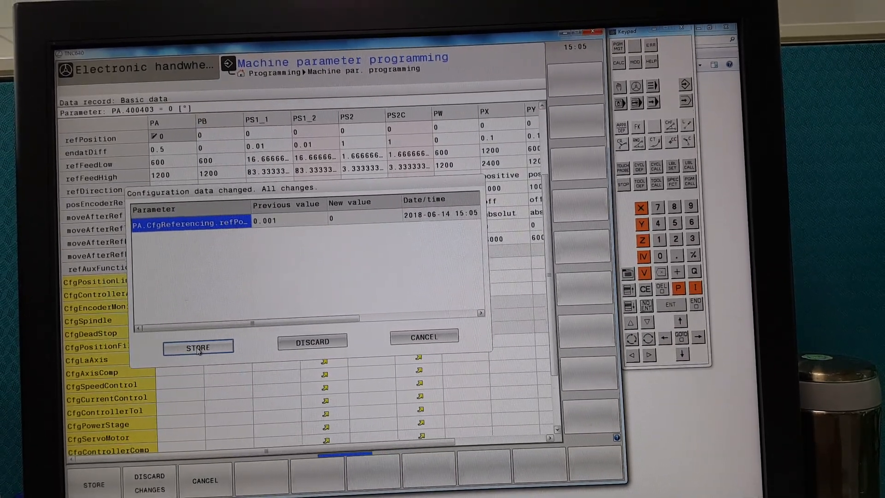
pyautogui.click(198, 347)
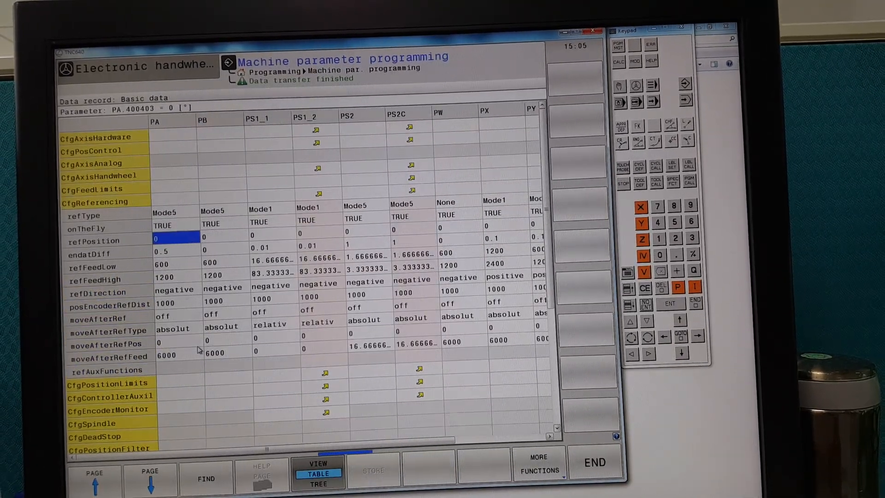